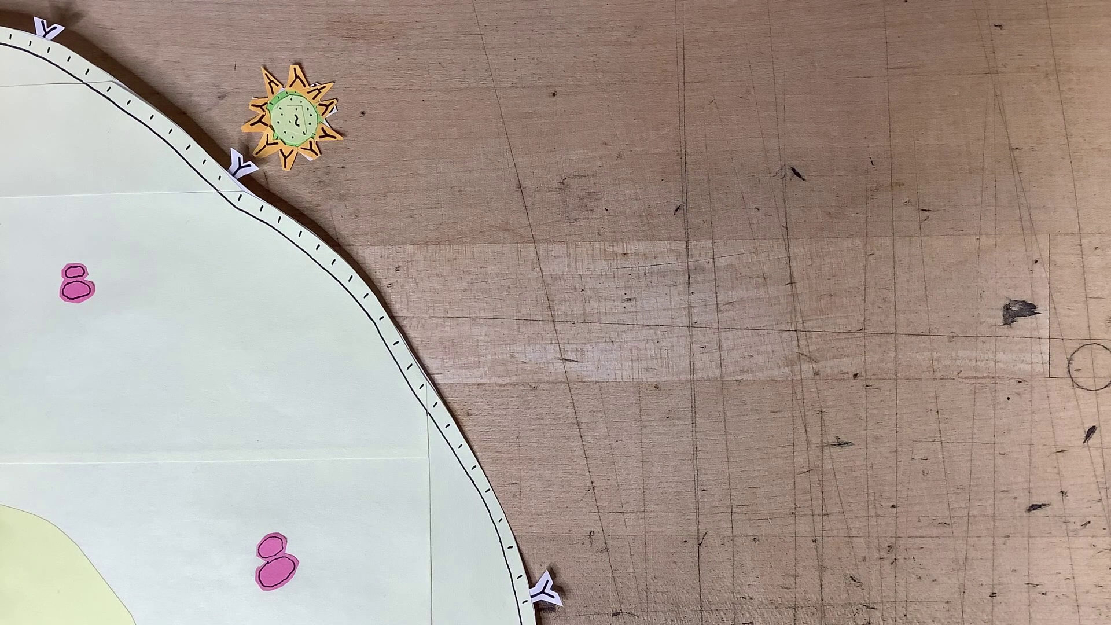
click(295, 116)
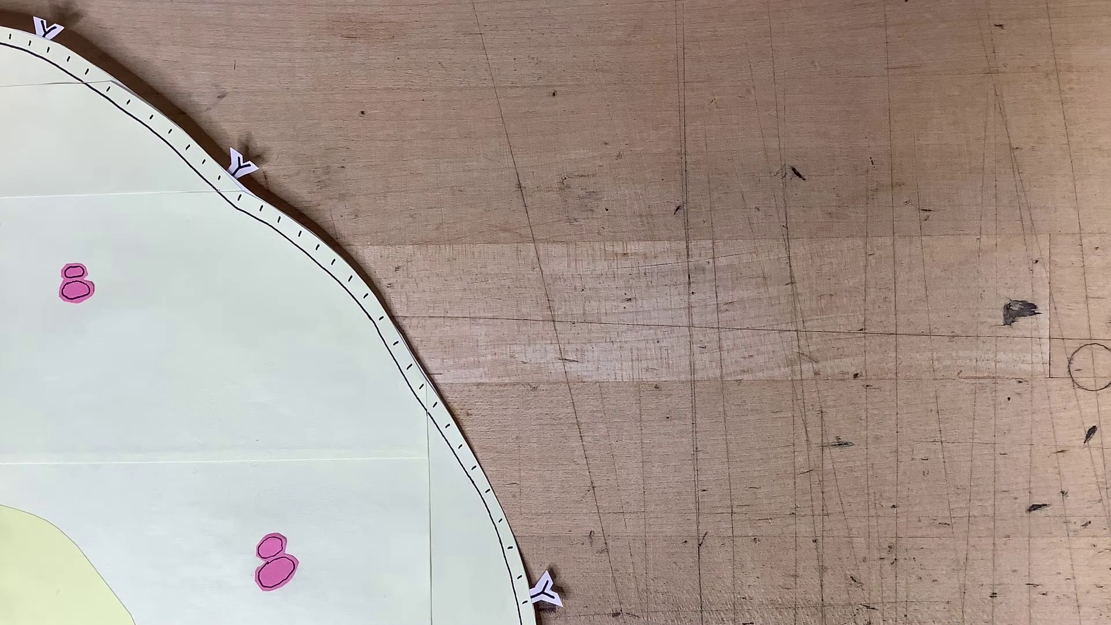